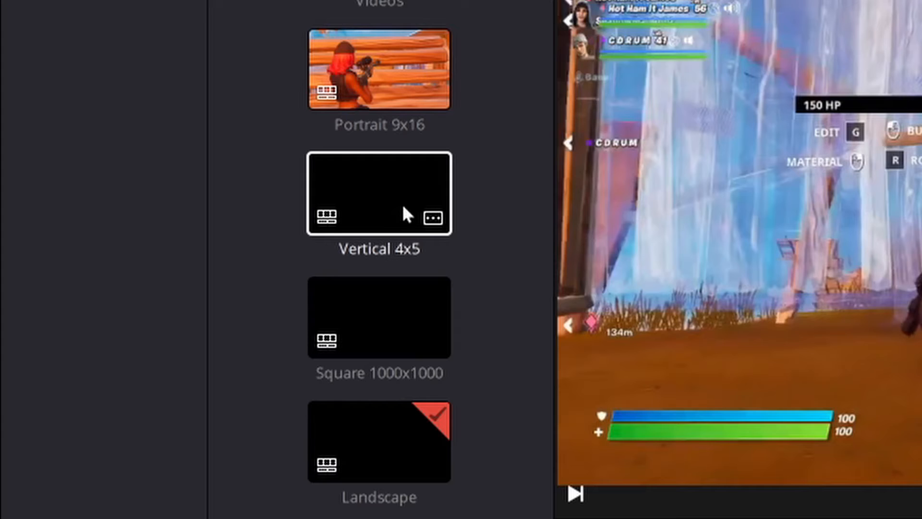
Place the Fortnite gameplay clip at the start of the Square 1000x1000 timeline
click(379, 70)
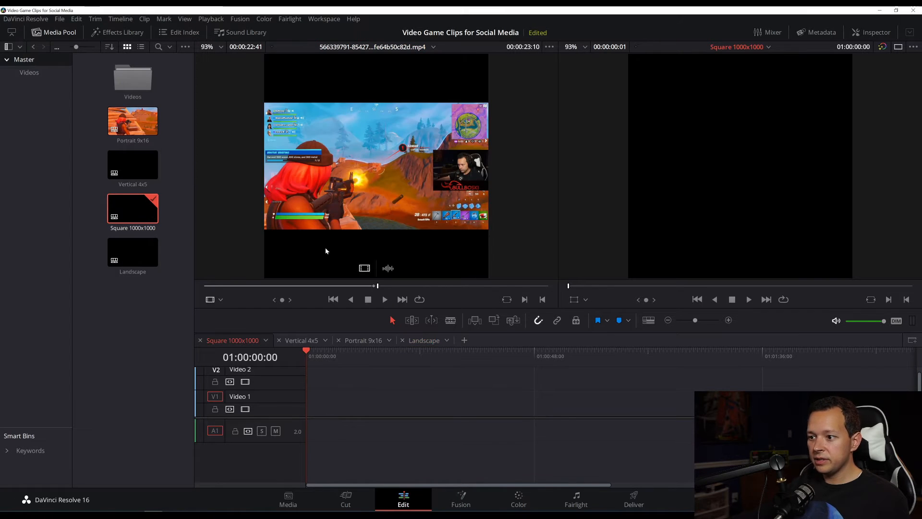
drag(133, 121, 359, 403)
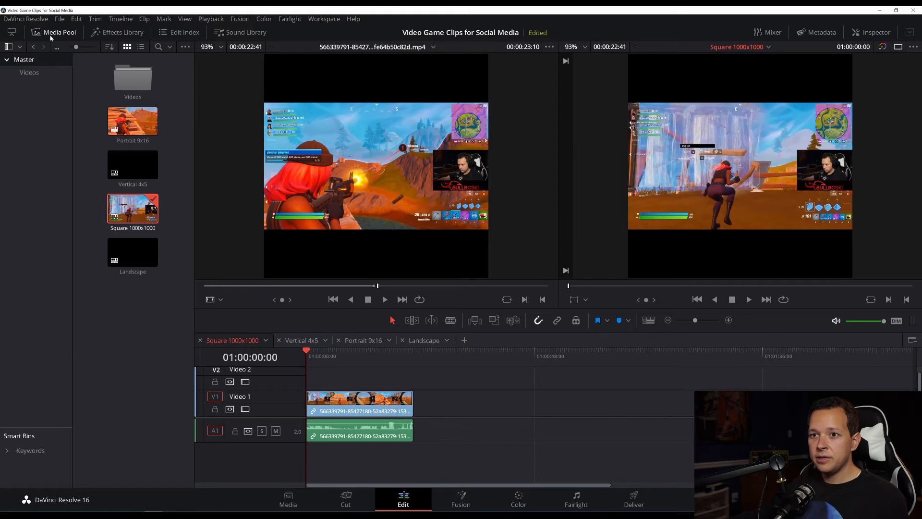
Hide the Media Pool and zoom the clip via the Inspector so it fills the square frame
click(54, 32)
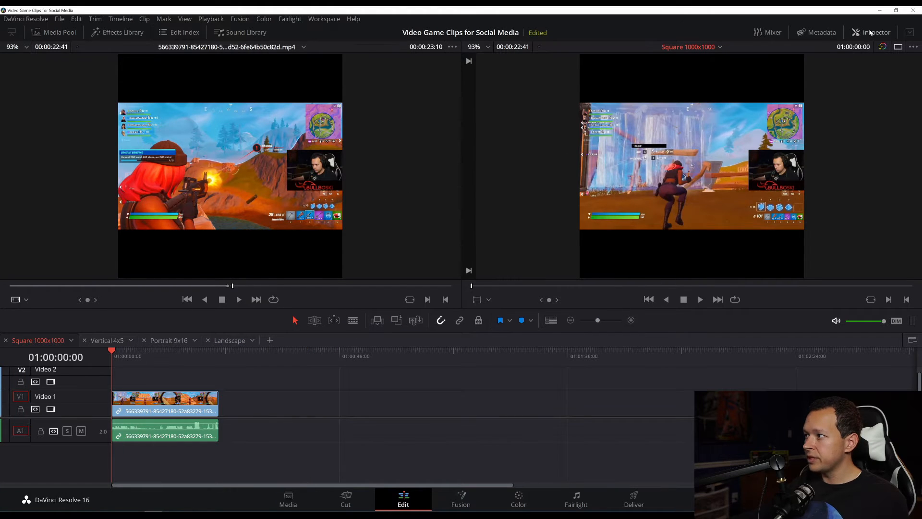
click(876, 33)
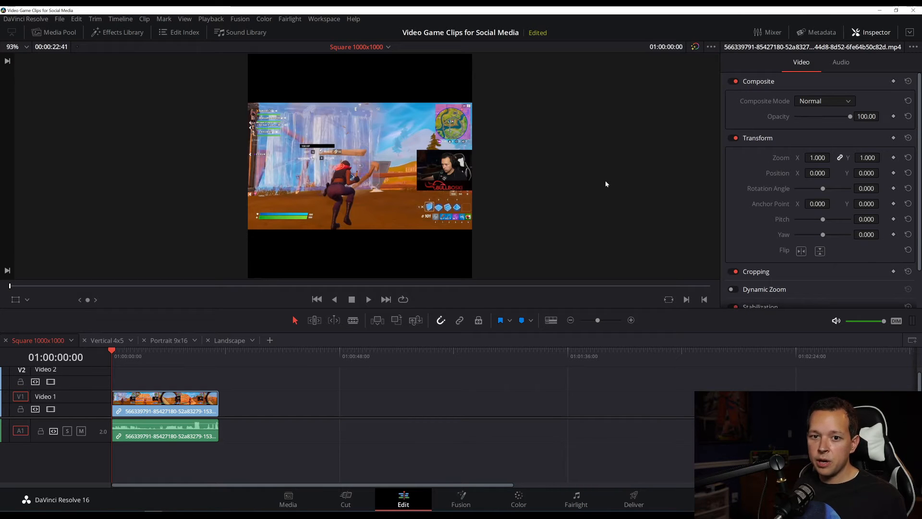
mouse_move(797, 165)
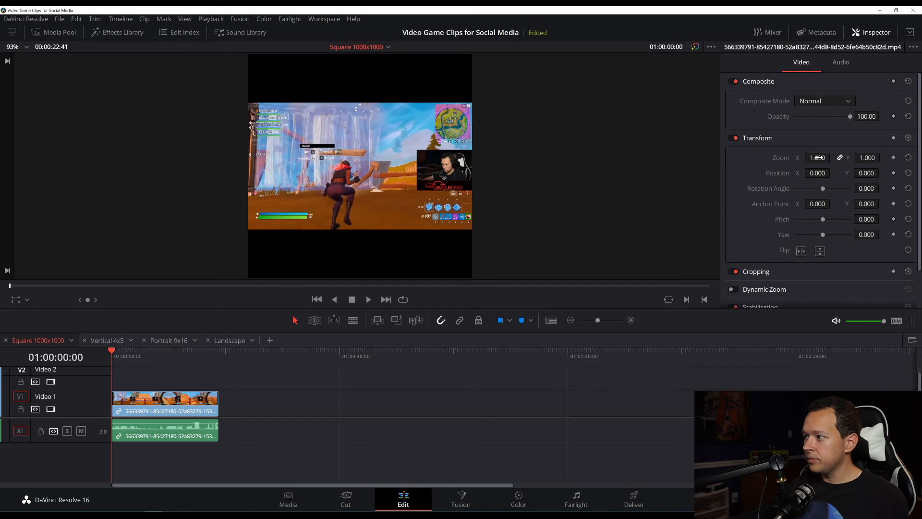
text(1.660)
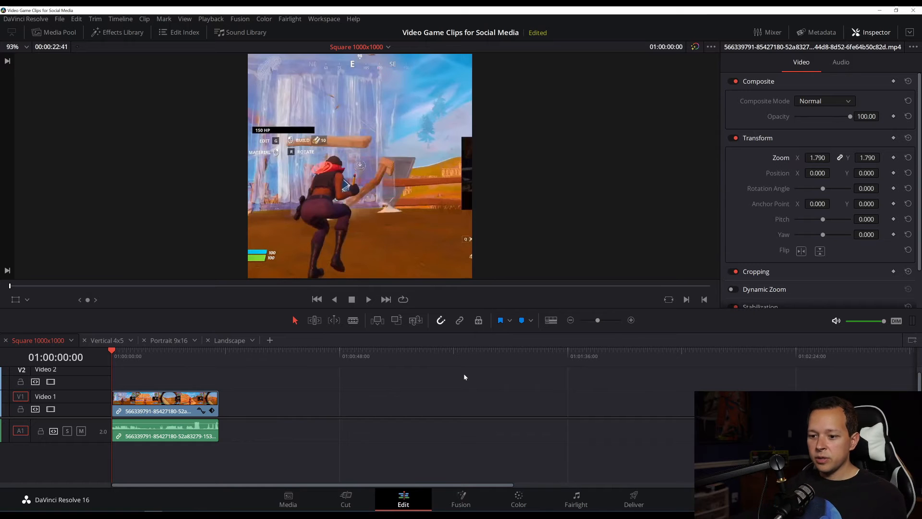
Shift the clip to Position X 142.000 and scrub the playhead to check the character framing
click(368, 300)
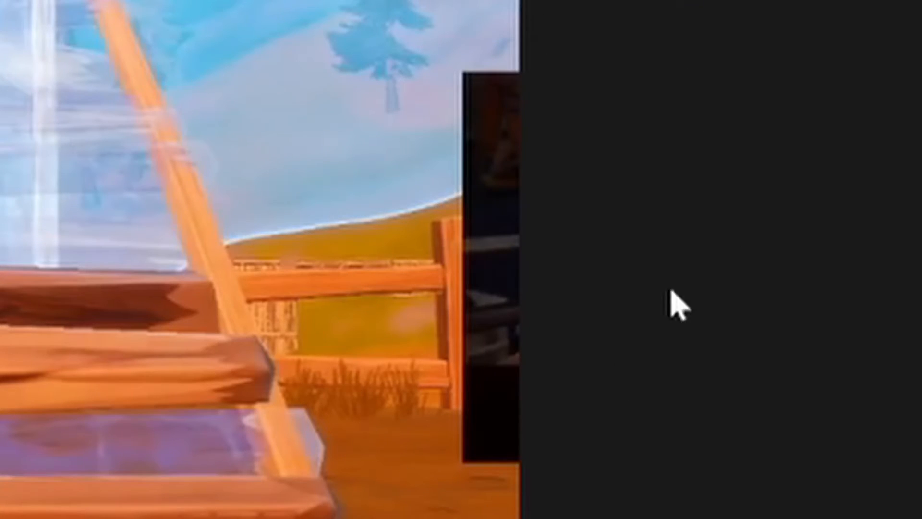
mouse_move(388, 253)
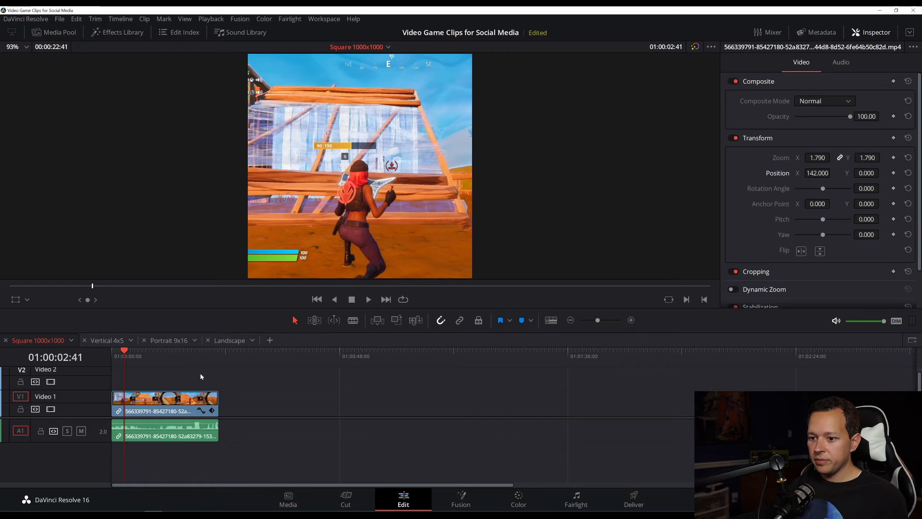
click(198, 350)
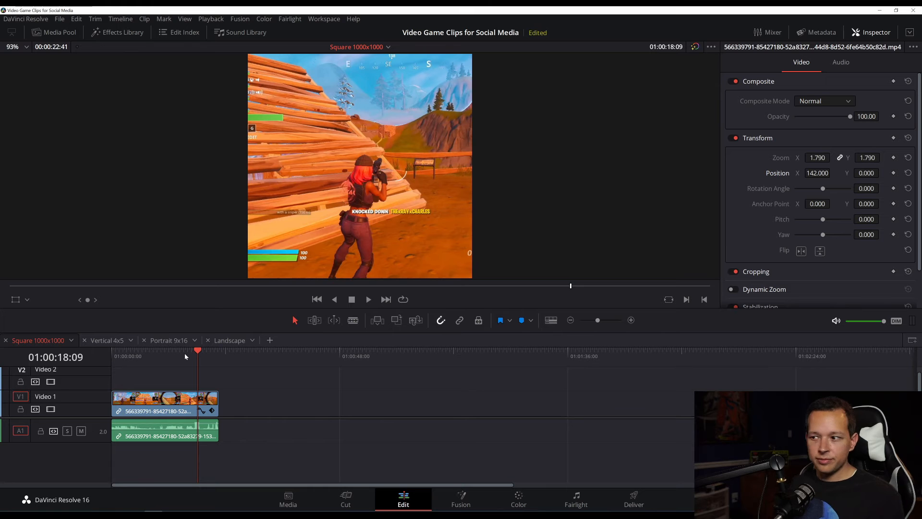
click(368, 299)
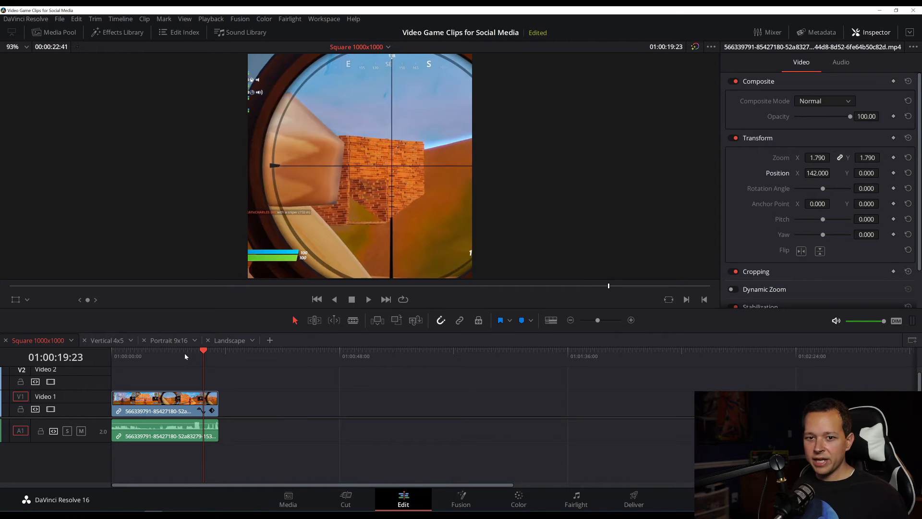
click(200, 350)
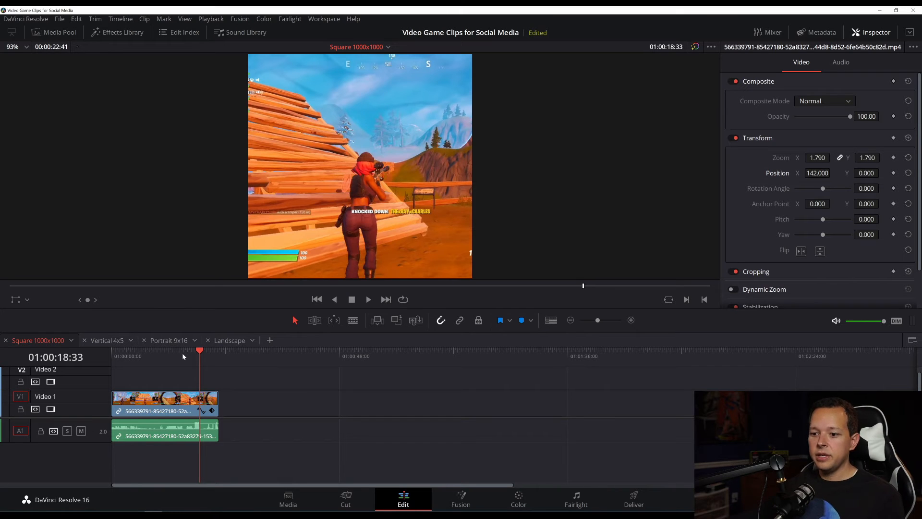
Duplicate the gameplay clip onto Video 2 and remove its extra audio copy from A2
click(164, 403)
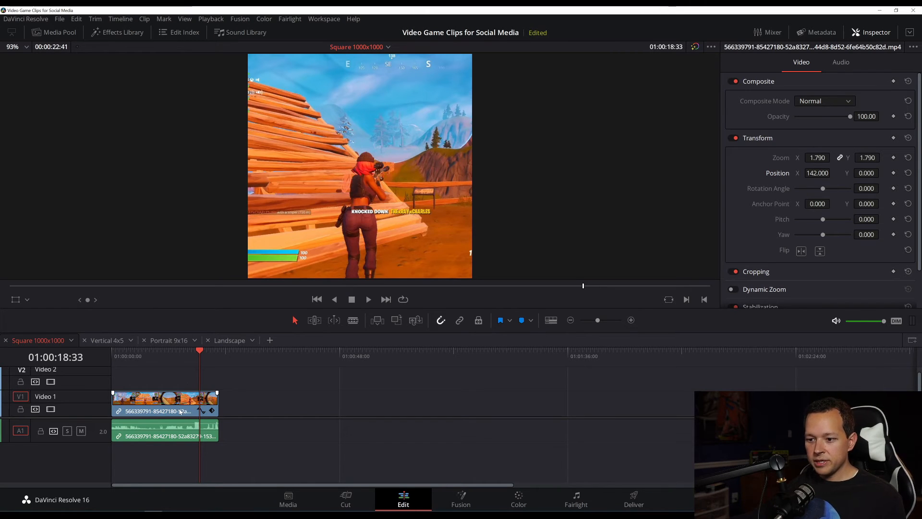
click(164, 402)
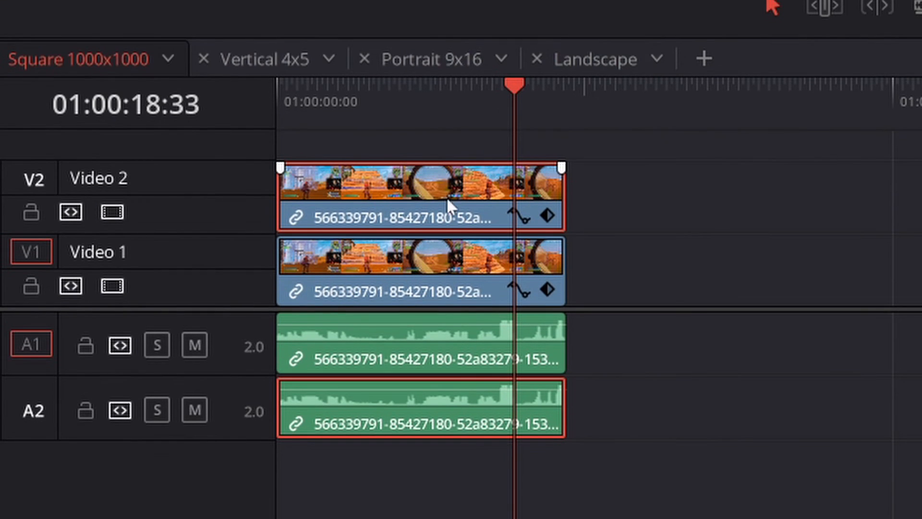
mouse_move(399, 191)
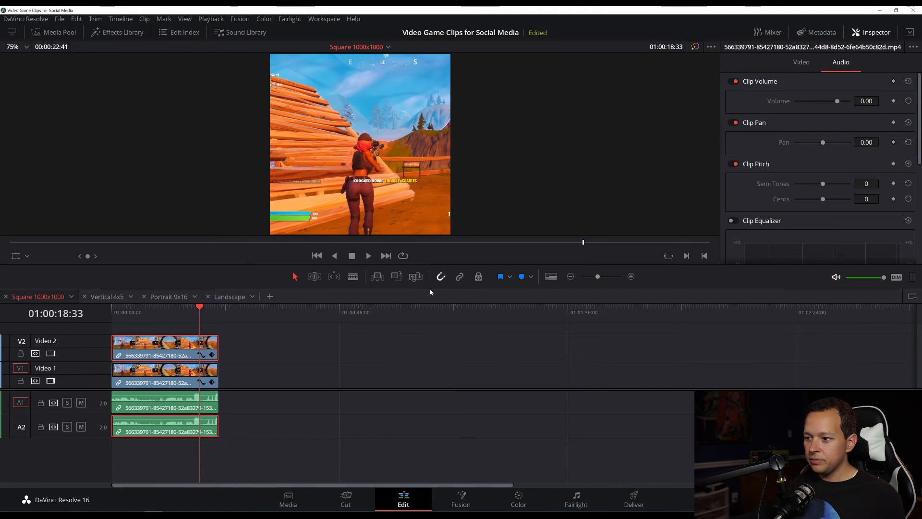
click(164, 426)
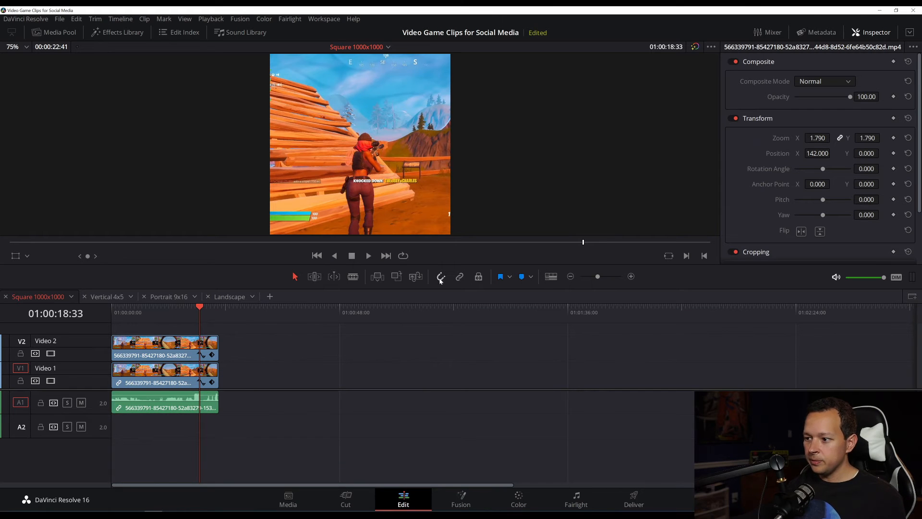
mouse_move(200, 330)
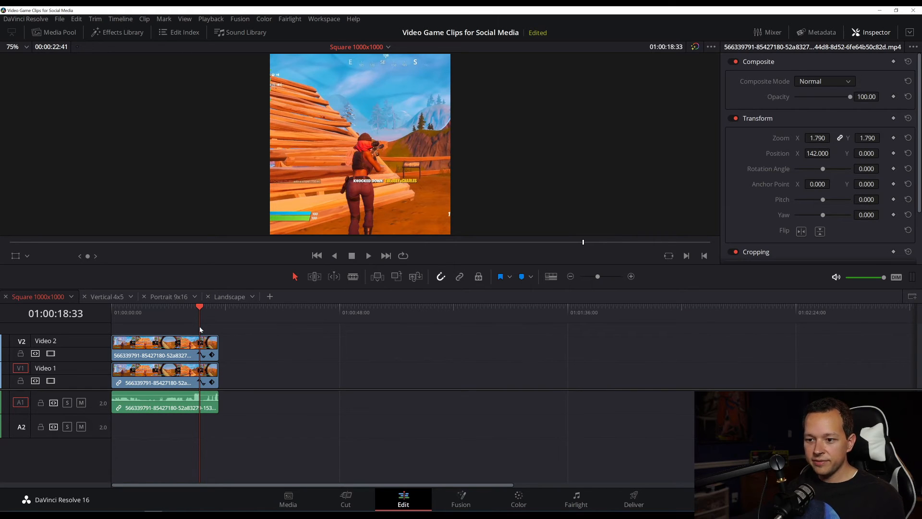
click(155, 309)
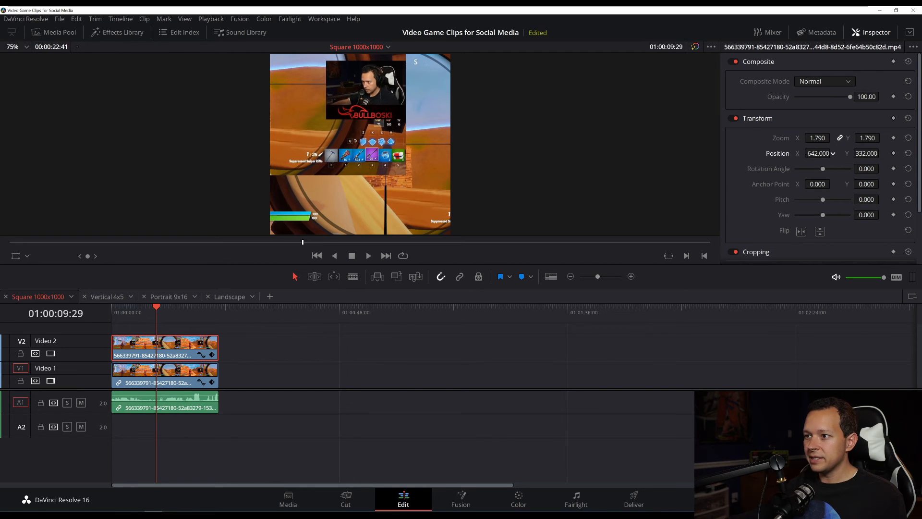
Move the Video 2 copy to Position -642.000, 336.000 so the facecam sits at the top
click(881, 151)
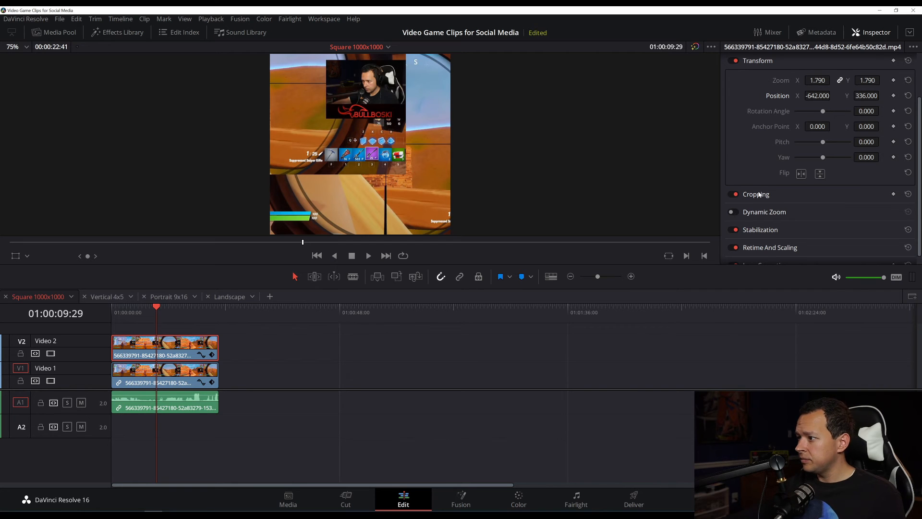
Crop the Video 2 copy (left 754, top 210.5, bottom 173) leaving only the facecam
click(756, 194)
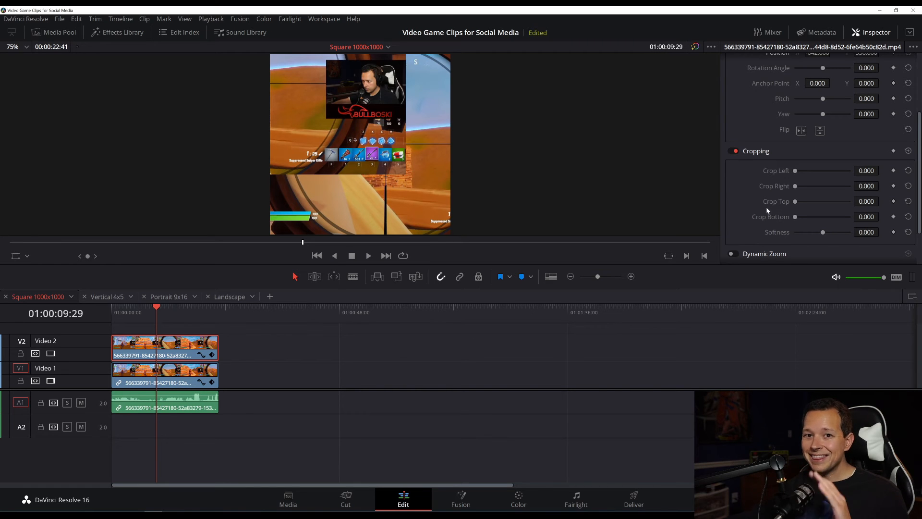
drag(803, 171, 803, 171)
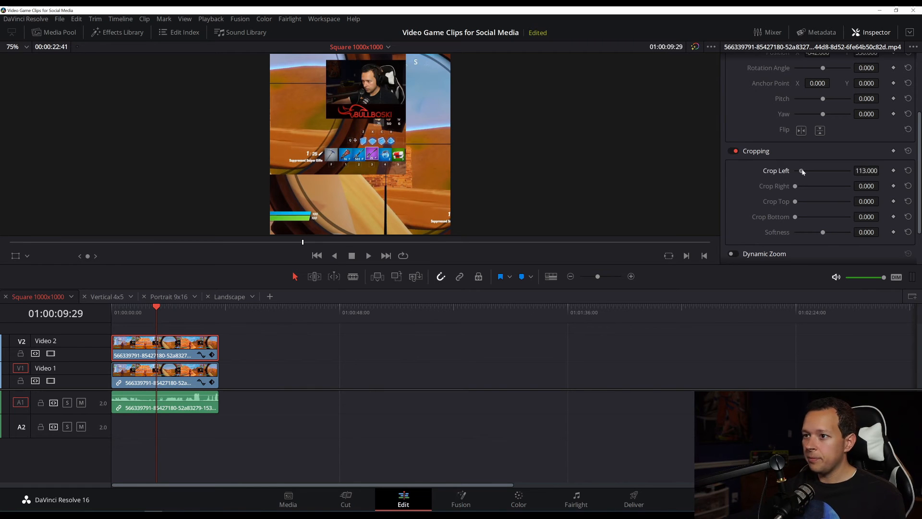
drag(801, 171, 819, 171)
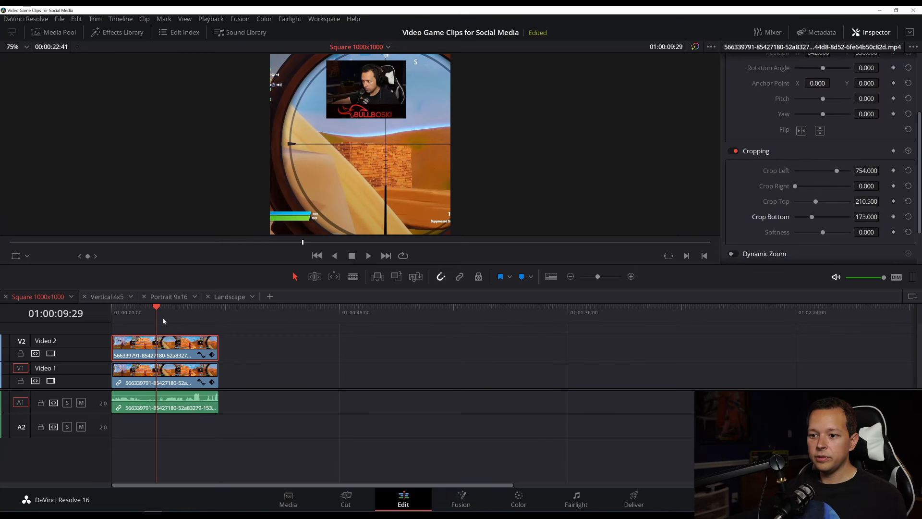
click(368, 255)
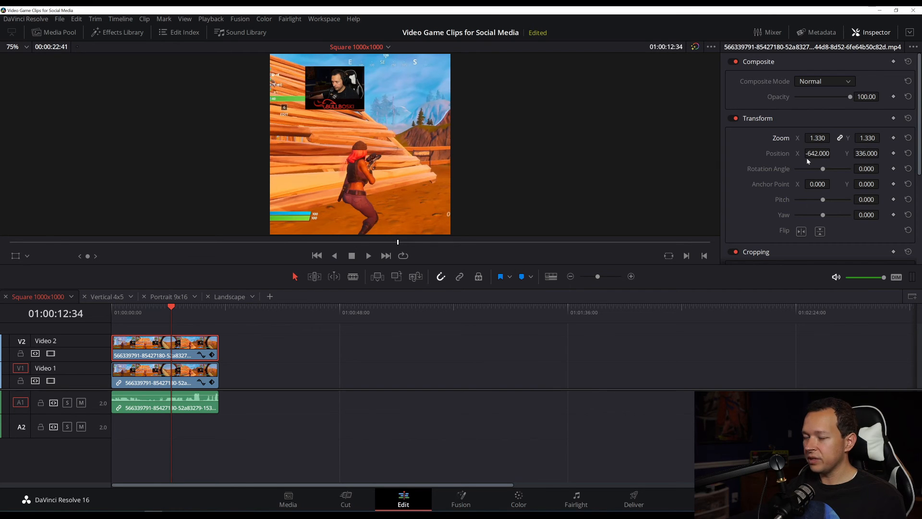
mouse_move(808, 161)
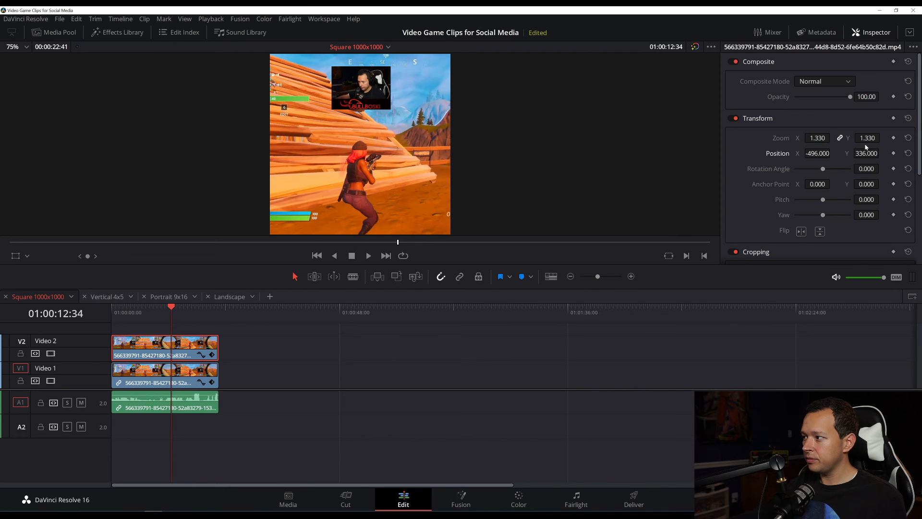
Scale the facecam to 1.330 at position -496.000, 387.000 and preview the result
click(882, 153)
text(387.000)
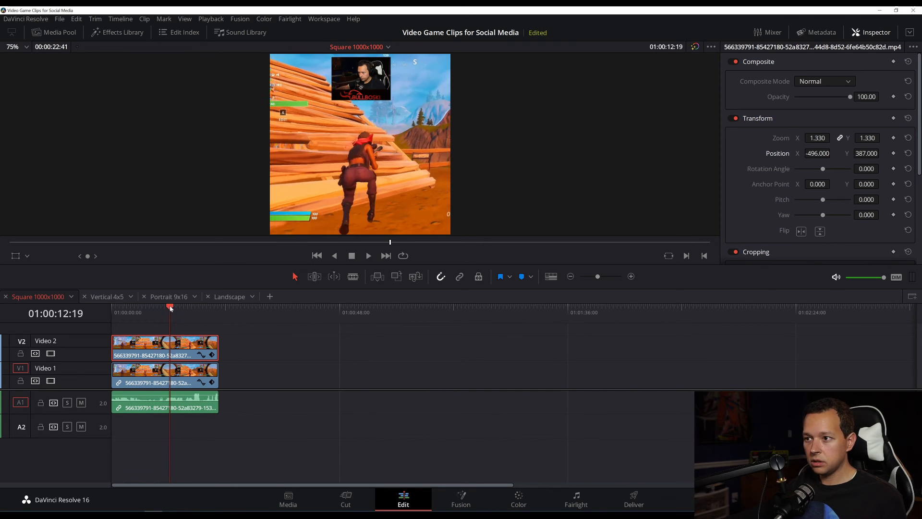
click(368, 254)
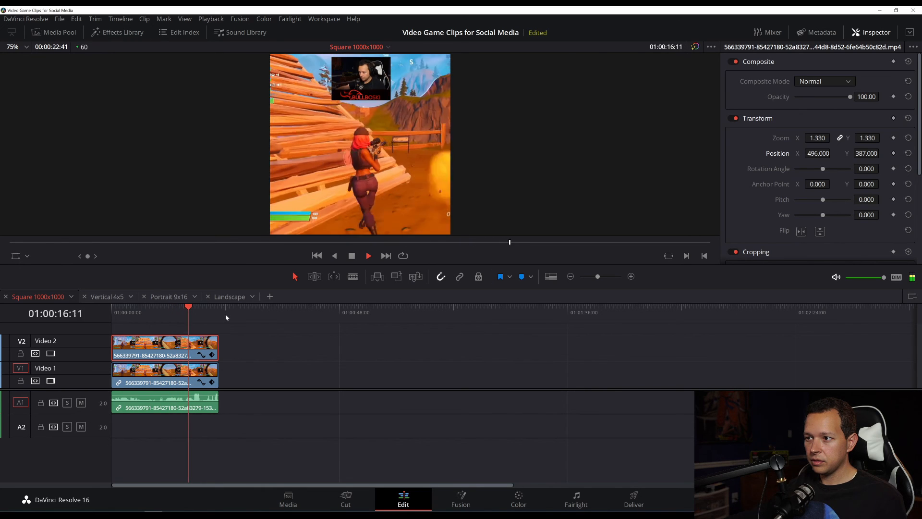
click(368, 256)
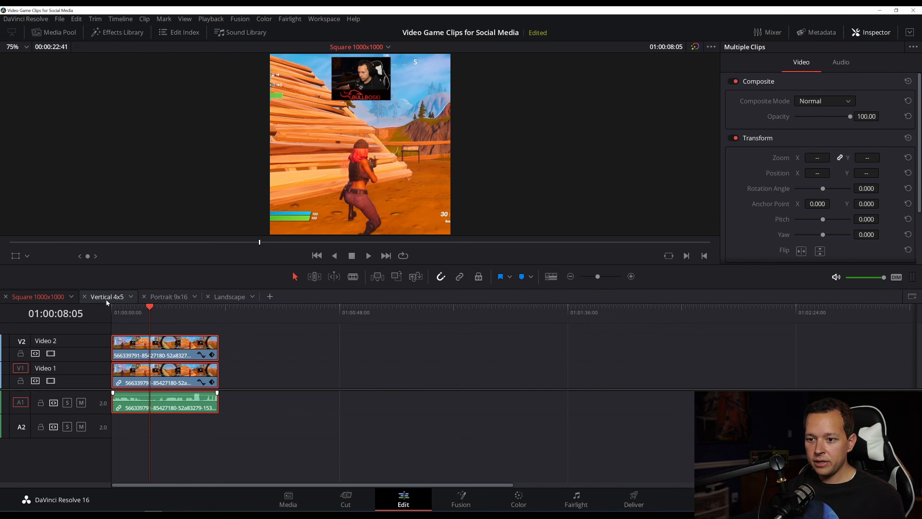
On the Vertical 4x5 timeline, set the facecam layer to zoom 1.710 at -681.680, 528.988 and preview
click(106, 297)
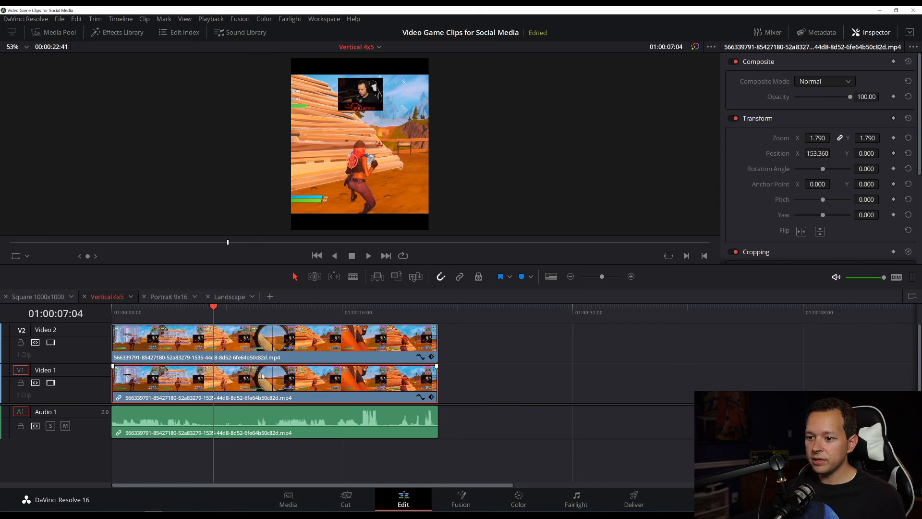
click(834, 152)
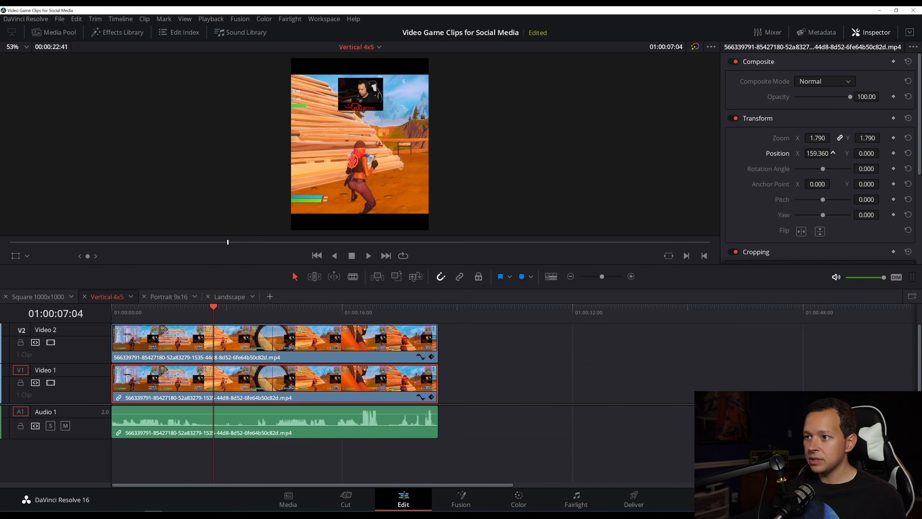
click(832, 136)
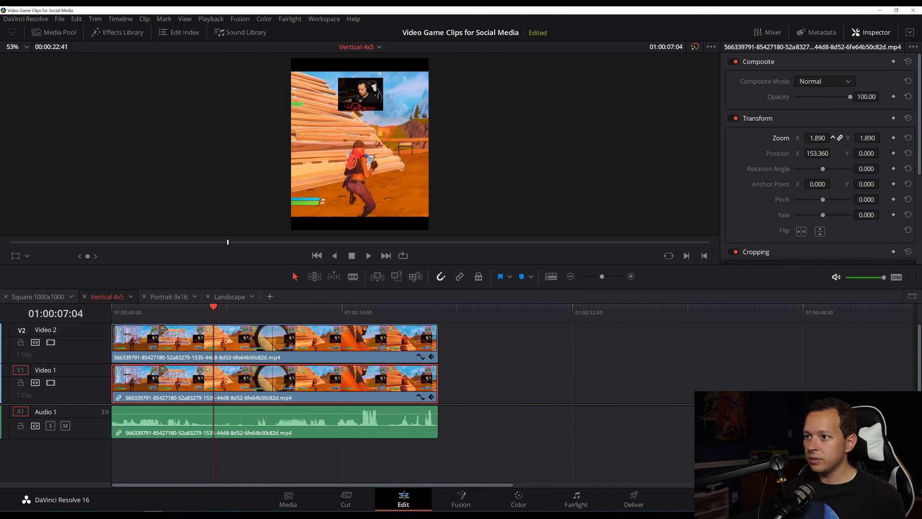
click(833, 137)
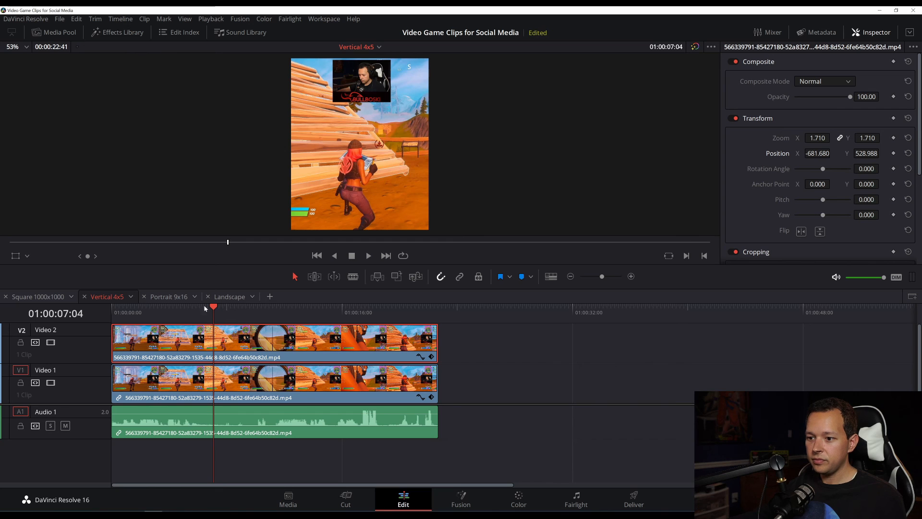
click(368, 254)
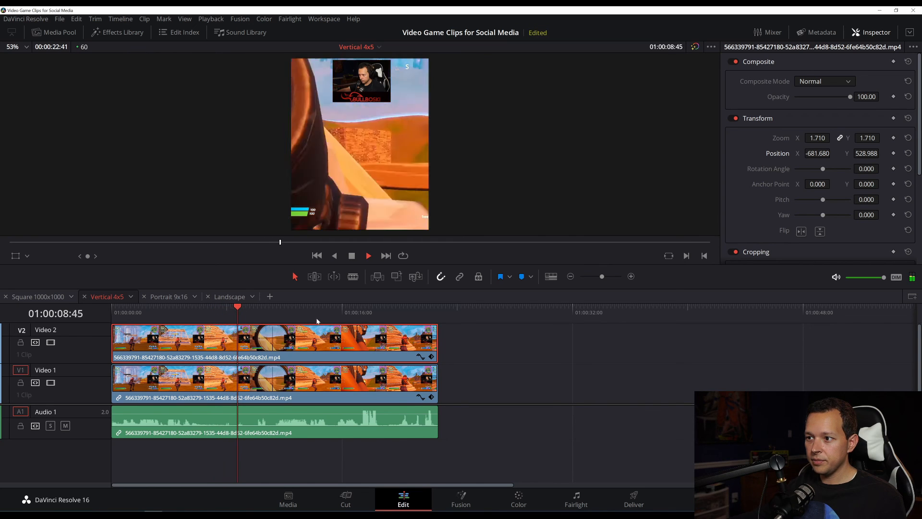